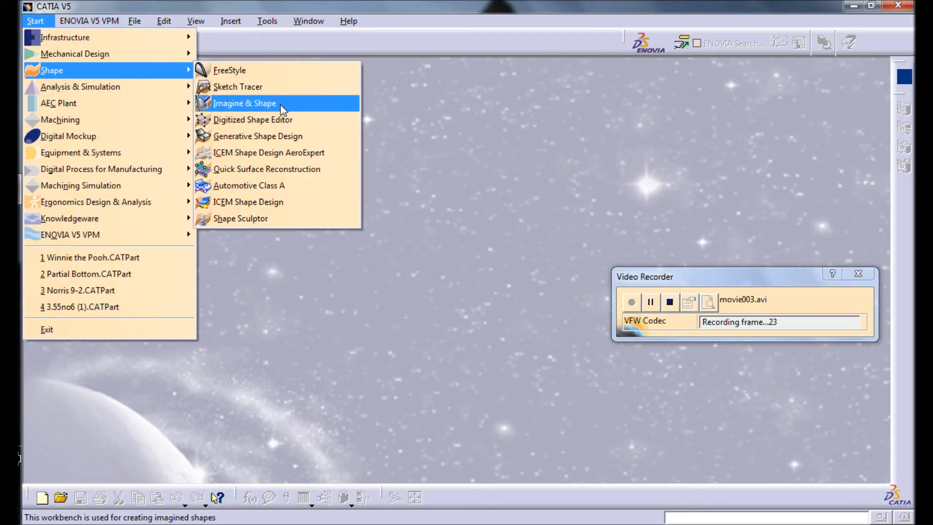
# - Create a new part named Pooh in the Imagine & Shape workbench
pyautogui.click(243, 103)
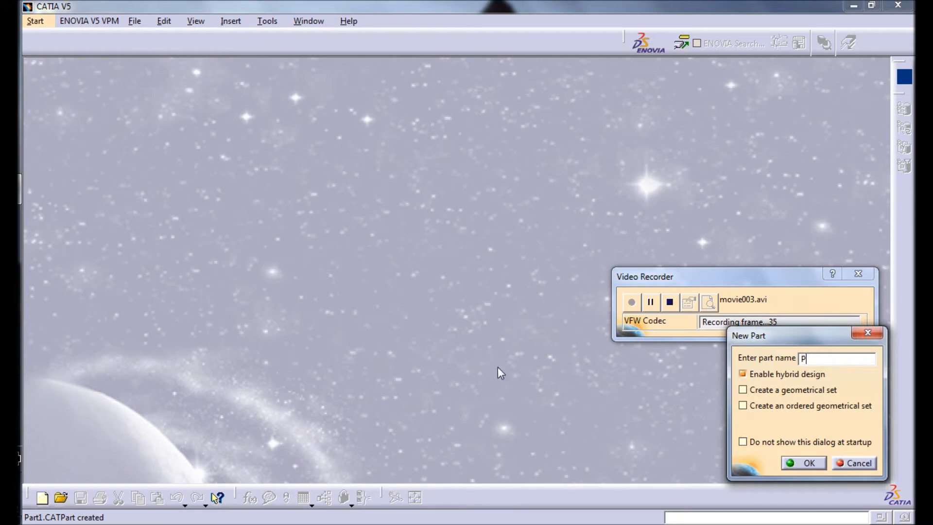
pyautogui.click(802, 462)
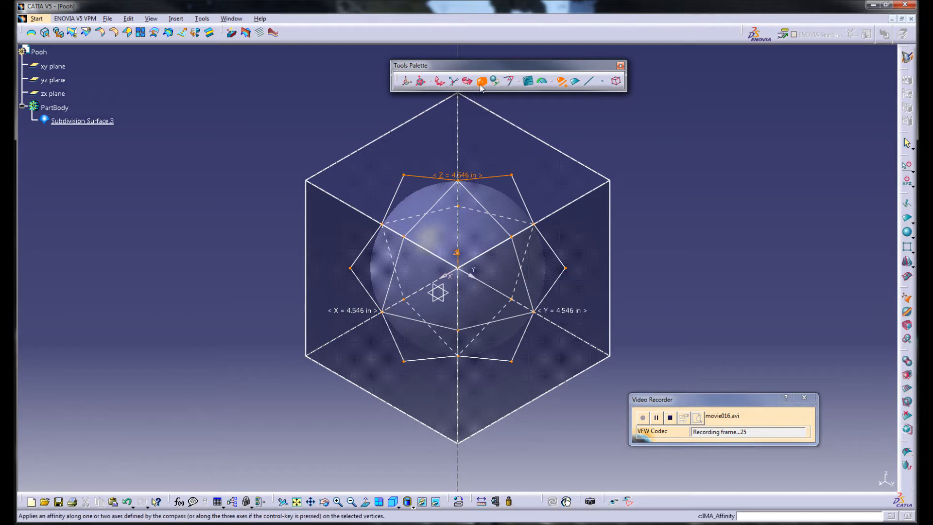
pyautogui.moveTo(483, 82)
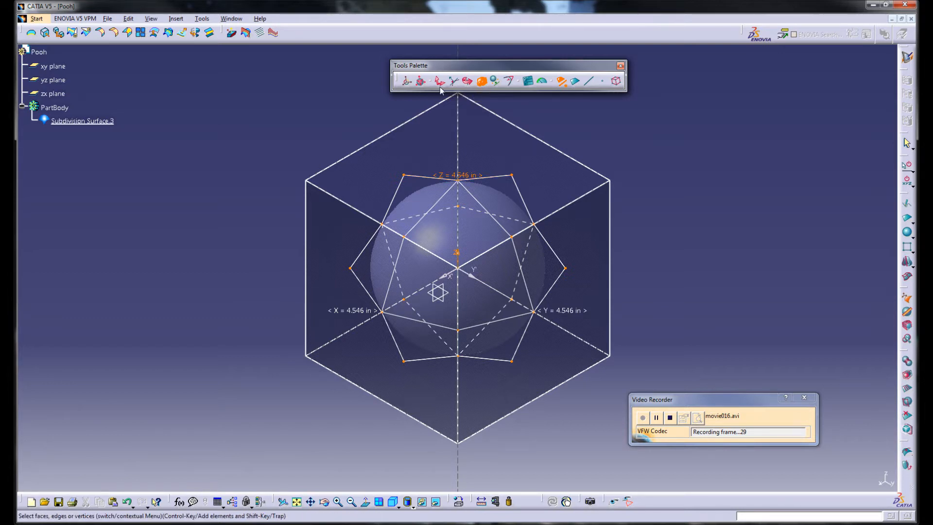
pyautogui.moveTo(556, 146)
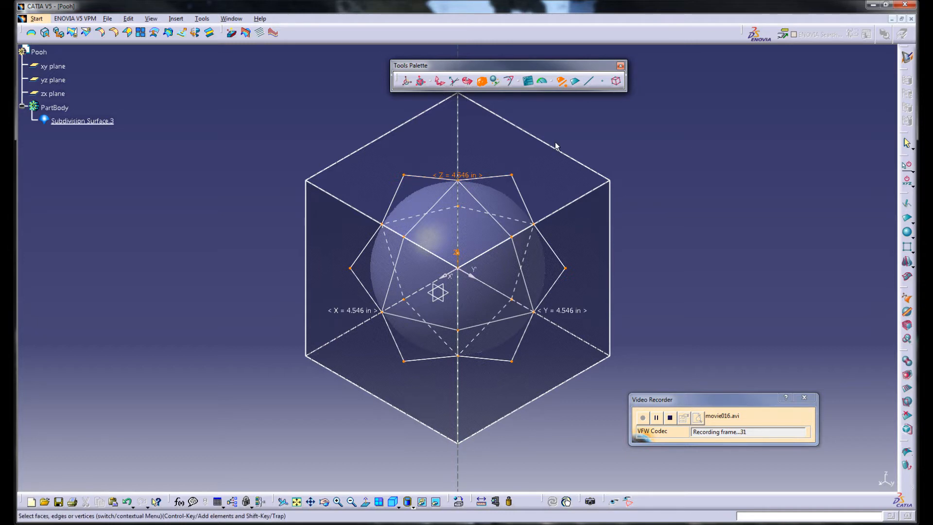
# - Select the sphere's entire control cage and activate Translation to move it
pyautogui.click(616, 81)
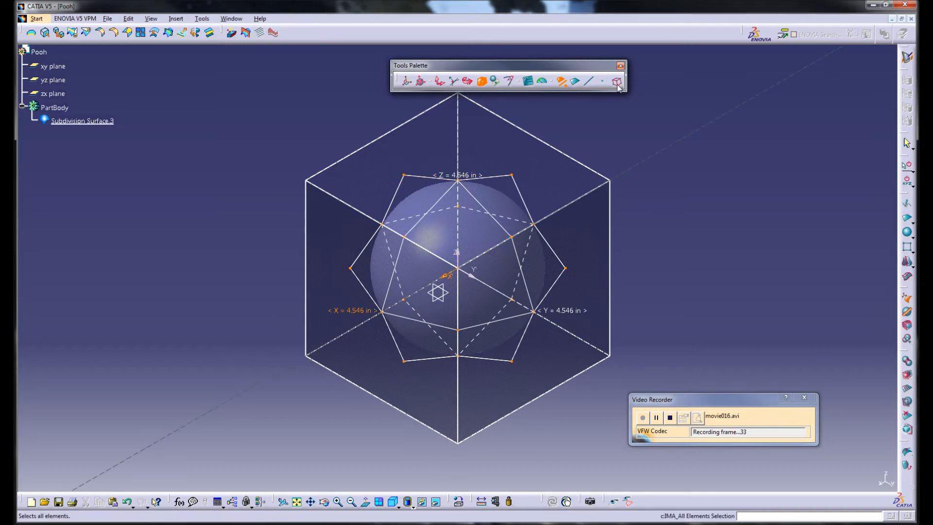
pyautogui.click(618, 82)
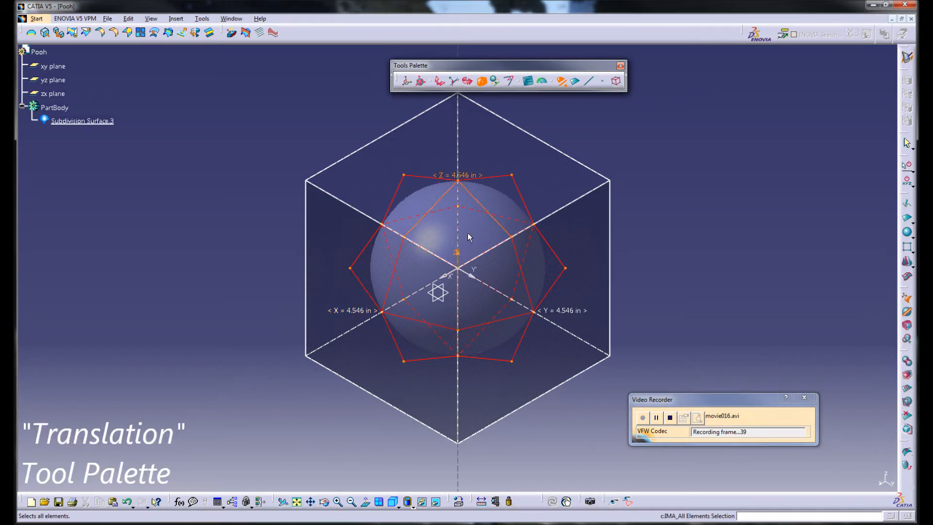
pyautogui.click(439, 81)
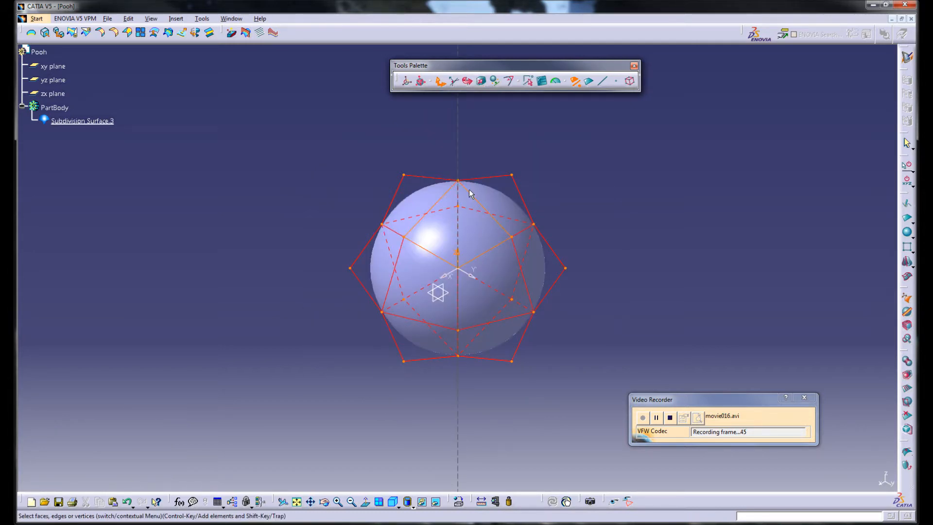
pyautogui.moveTo(456, 262)
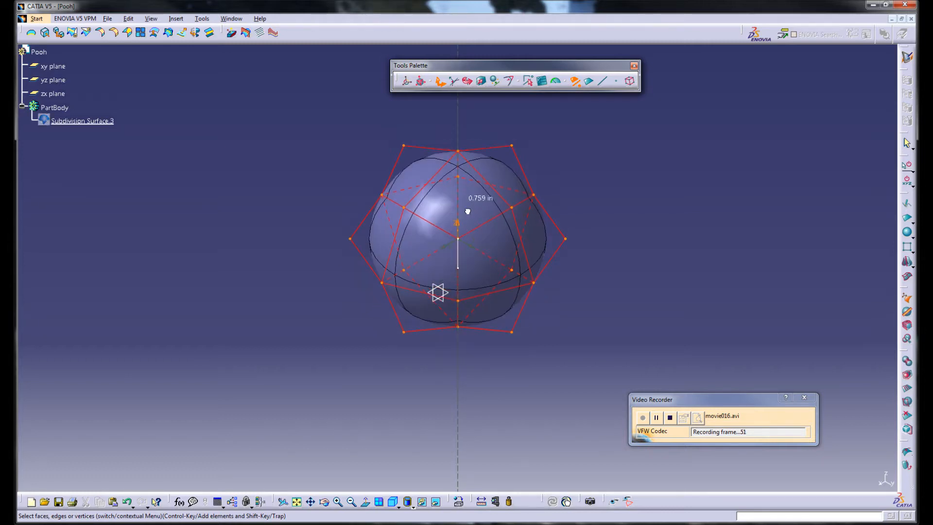
# - Finish moving the sphere's cage upward about 0.759 in and exit manipulation
pyautogui.click(468, 81)
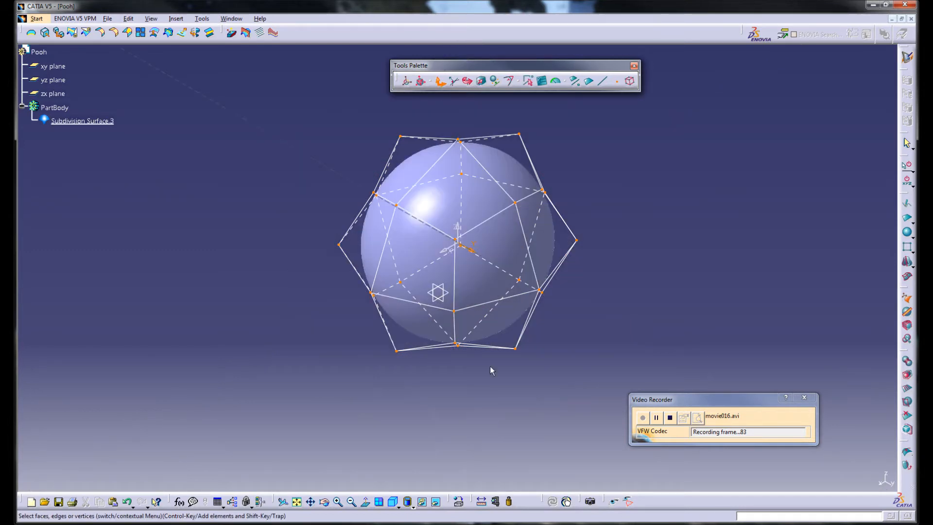
# - Switch to the isometric view to reshape the sphere into an egg form
pyautogui.click(407, 502)
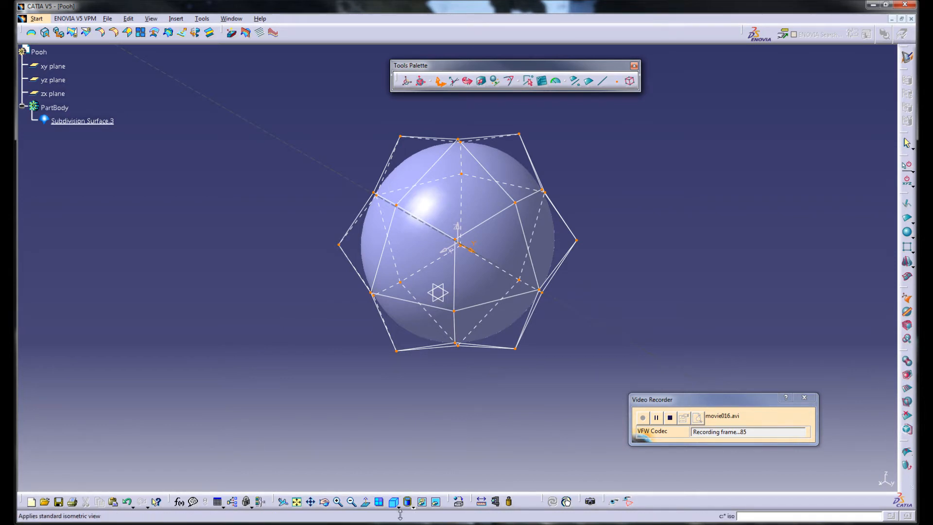
pyautogui.click(408, 501)
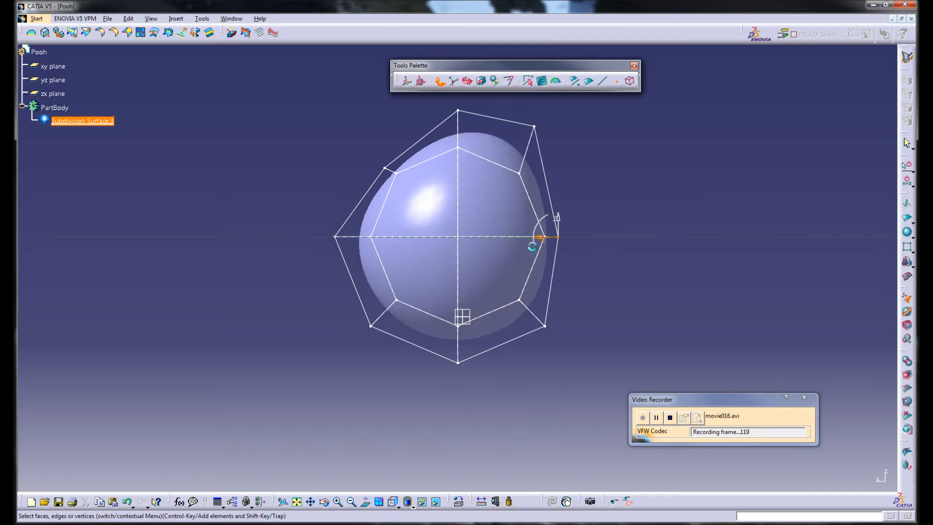
pyautogui.moveTo(397, 177)
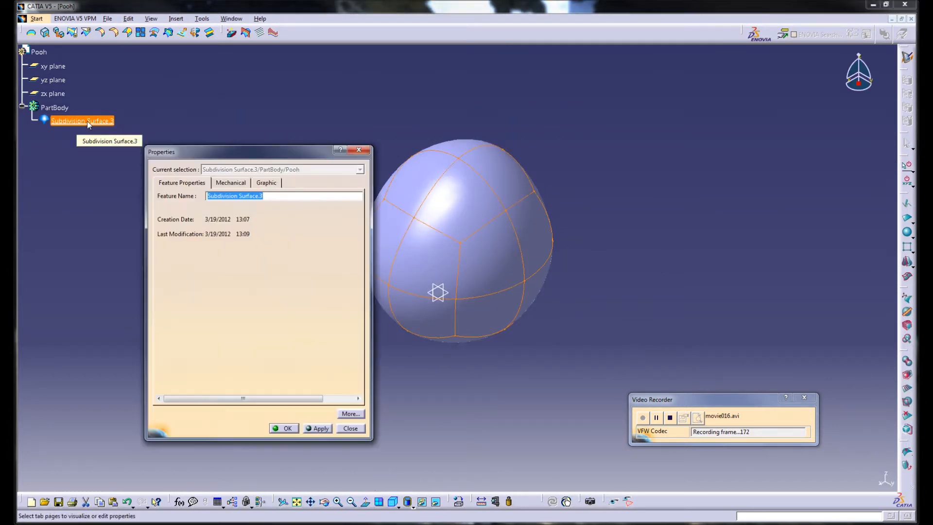
# - Rename the surface feature to Body and give it a new fill colour in Graphic properties
pyautogui.write('Body')
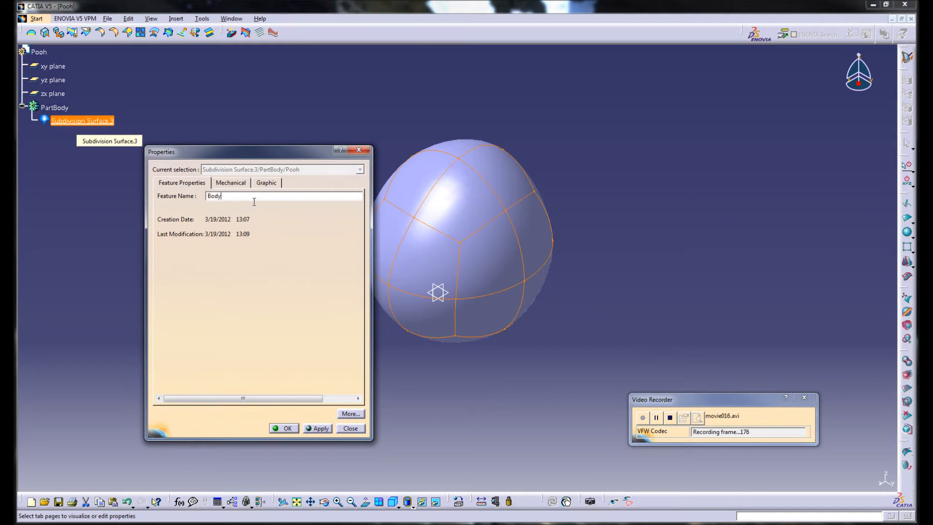
pyautogui.click(285, 428)
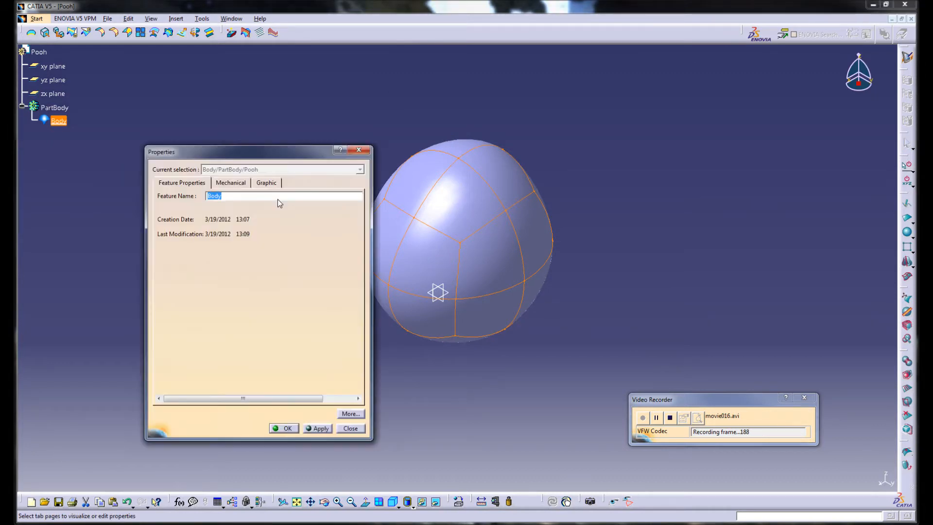
pyautogui.click(266, 183)
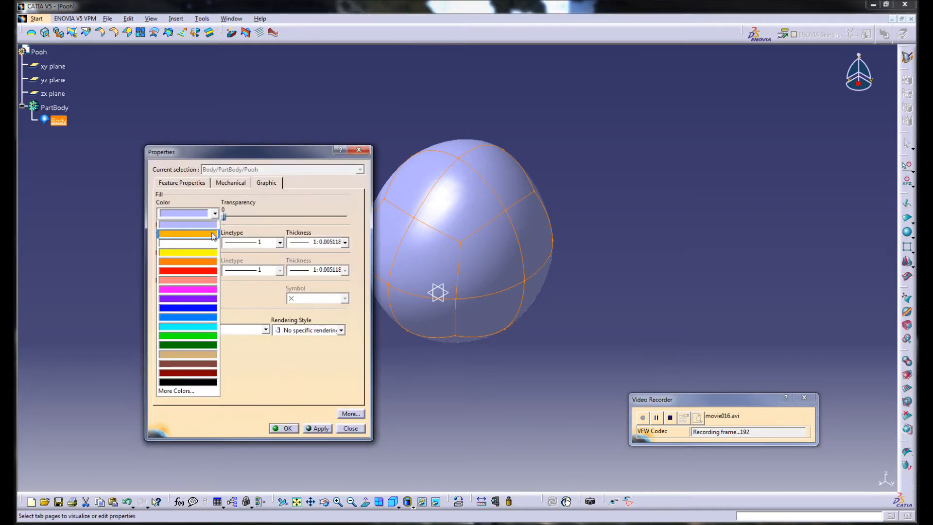
pyautogui.click(319, 429)
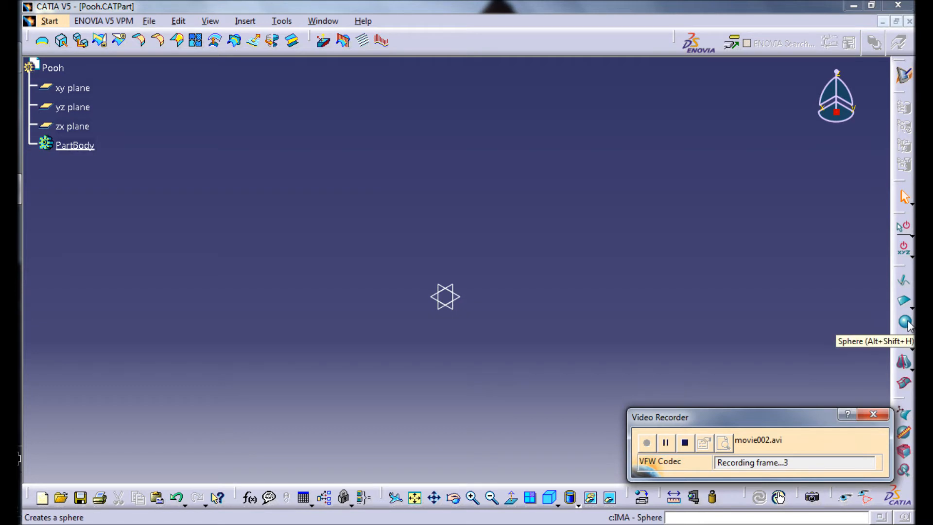
# - Create a new subdivision sphere under PartBody for the head
pyautogui.click(904, 322)
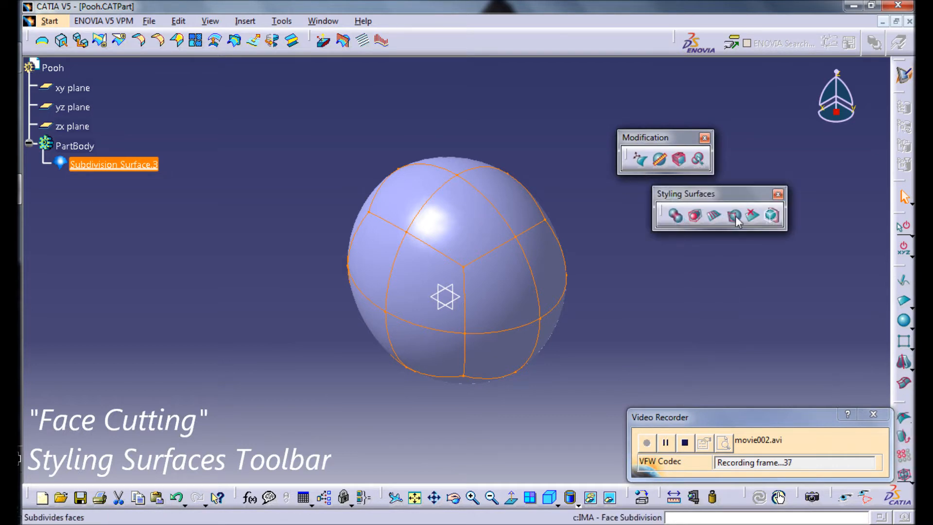
# - Use Face Cutting to add two cut loops across the sphere's cage
pyautogui.click(731, 216)
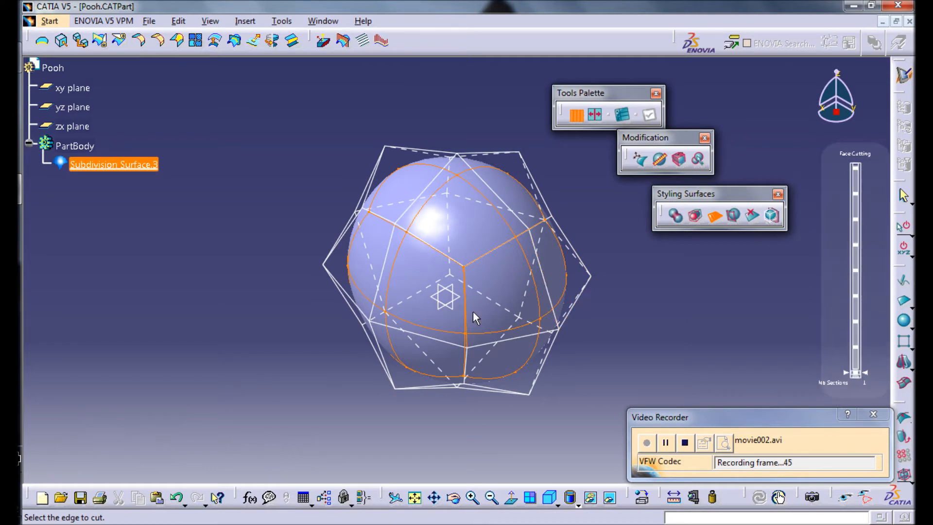
pyautogui.click(384, 274)
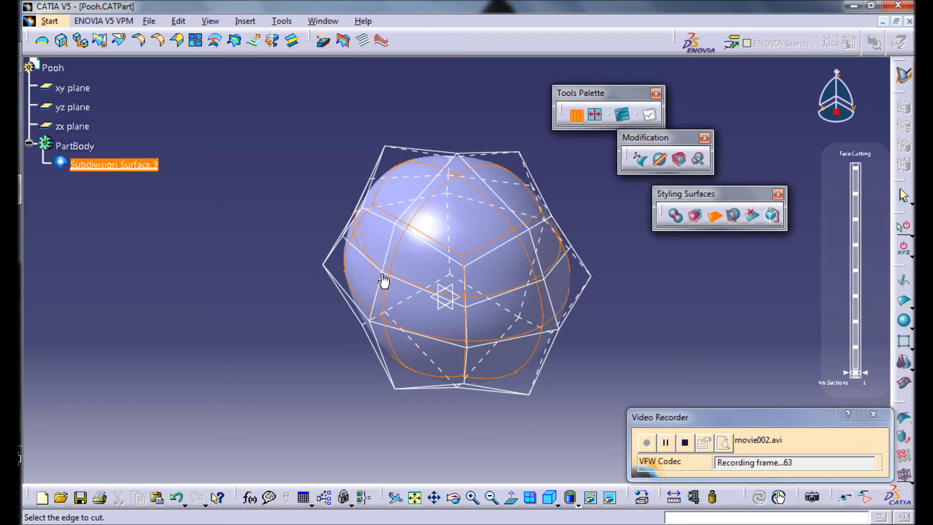
pyautogui.click(399, 366)
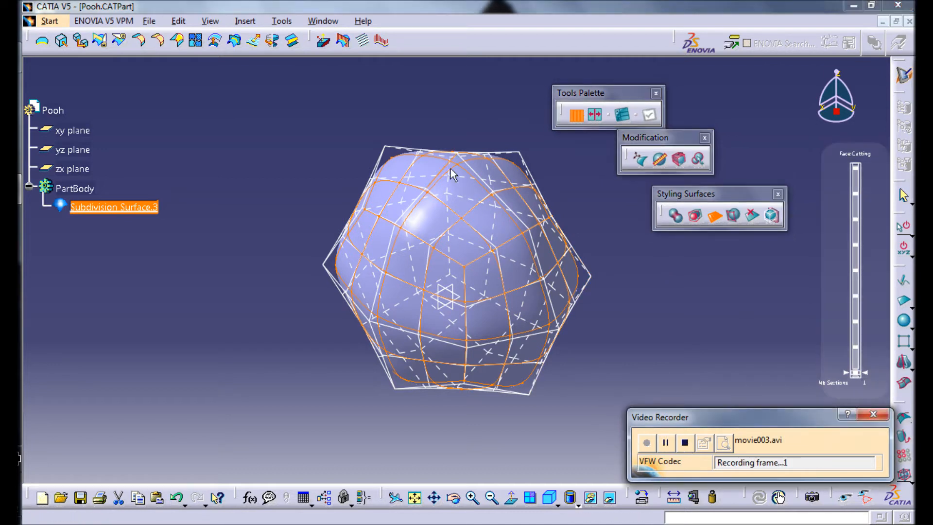
pyautogui.moveTo(640, 303)
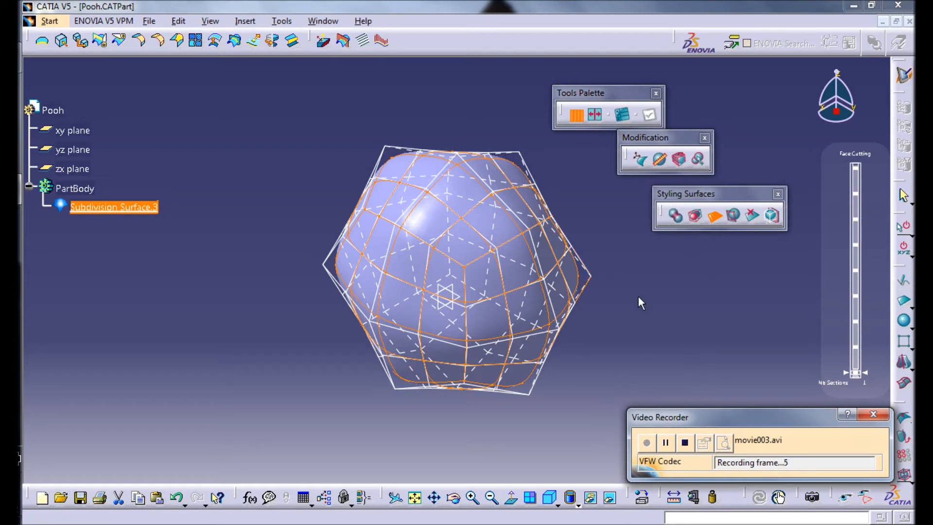
pyautogui.moveTo(521, 271)
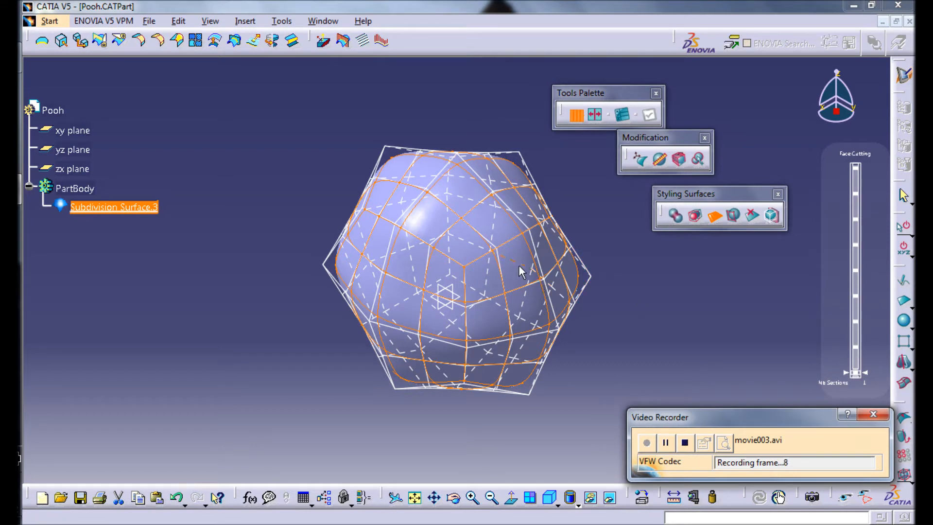
pyautogui.moveTo(538, 292)
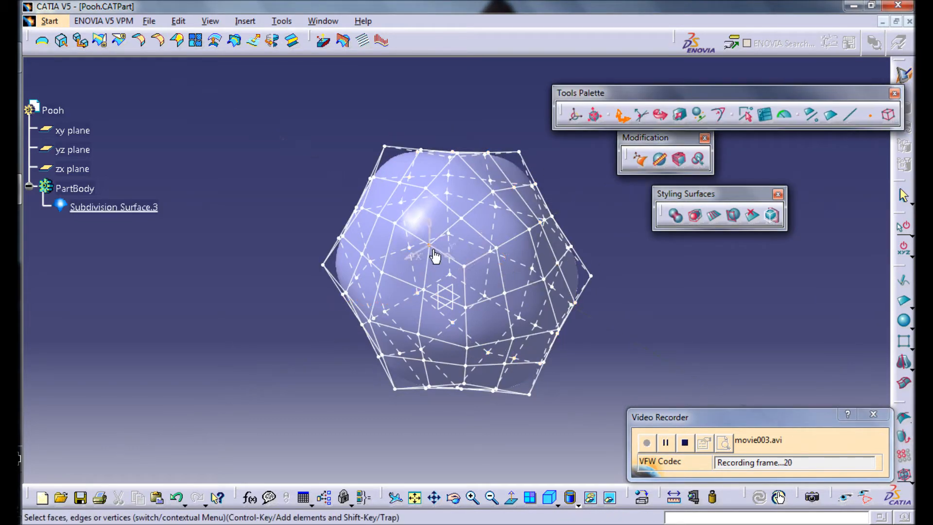
# - Select part of the head cage to deform the sphere into a lumpy head
pyautogui.click(547, 481)
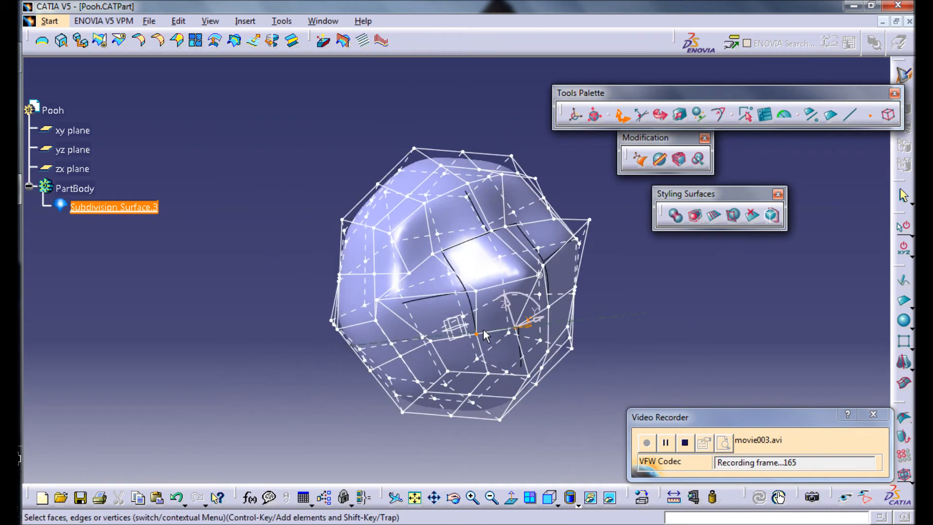
# - Pull a cage vertex down to shape the teardrop ear above the head
pyautogui.click(638, 158)
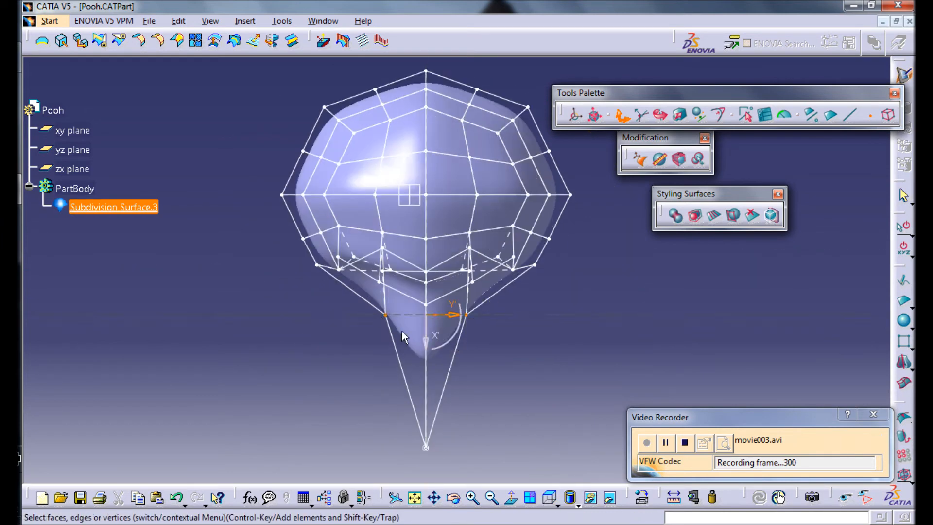
pyautogui.click(720, 115)
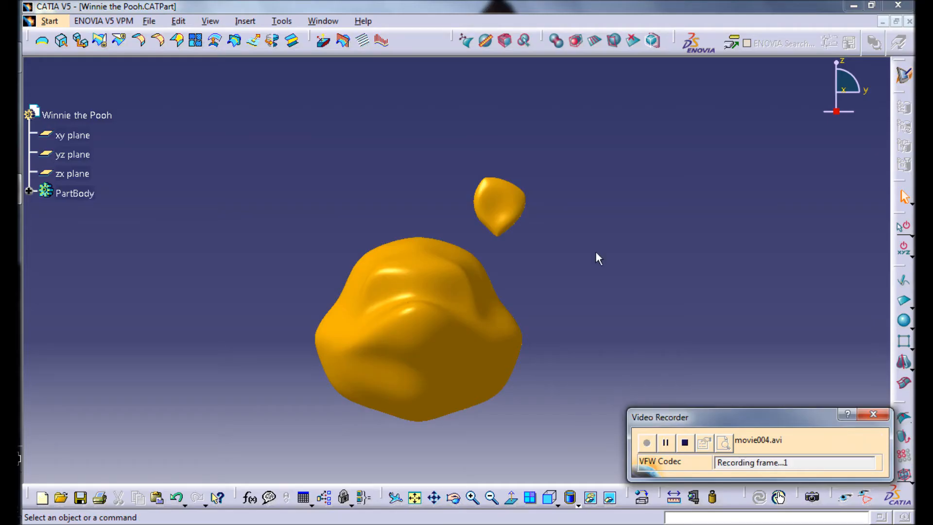
pyautogui.moveTo(532, 289)
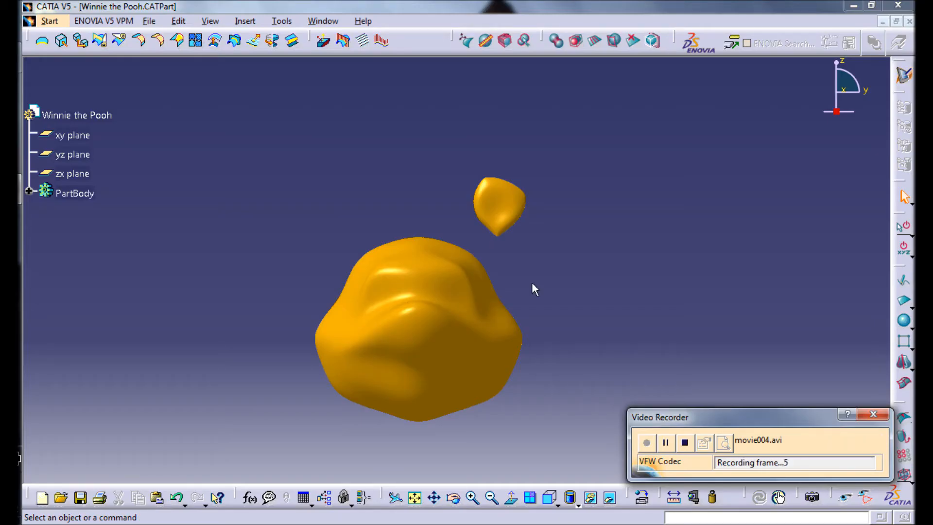
# - Edit the ear surface and snap its base edges onto the head
pyautogui.click(498, 205)
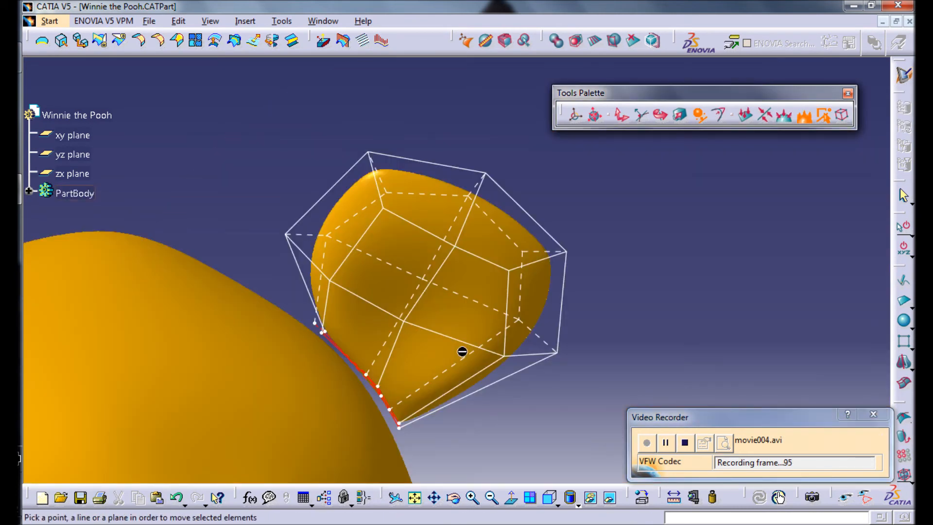
pyautogui.click(75, 192)
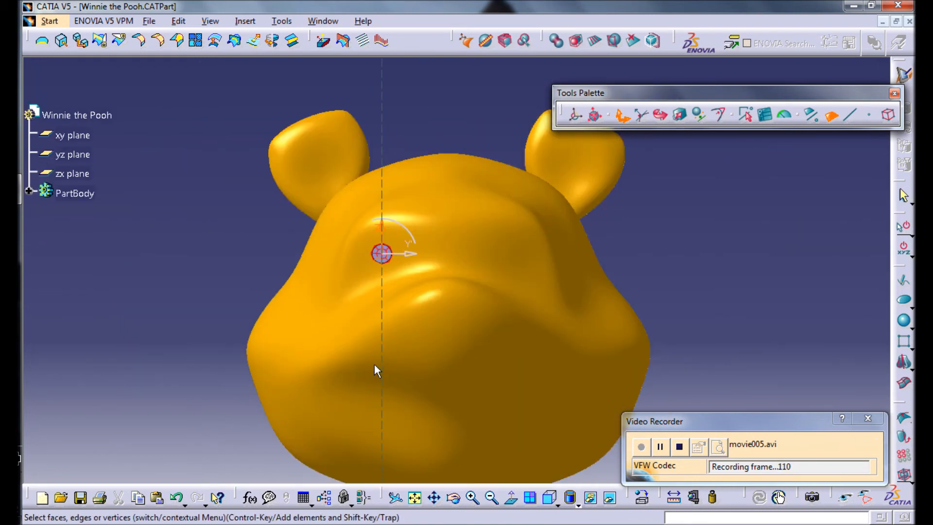
# - Set Subdivision Surface.39's fill colour to black in its Graphic properties
pyautogui.click(306, 205)
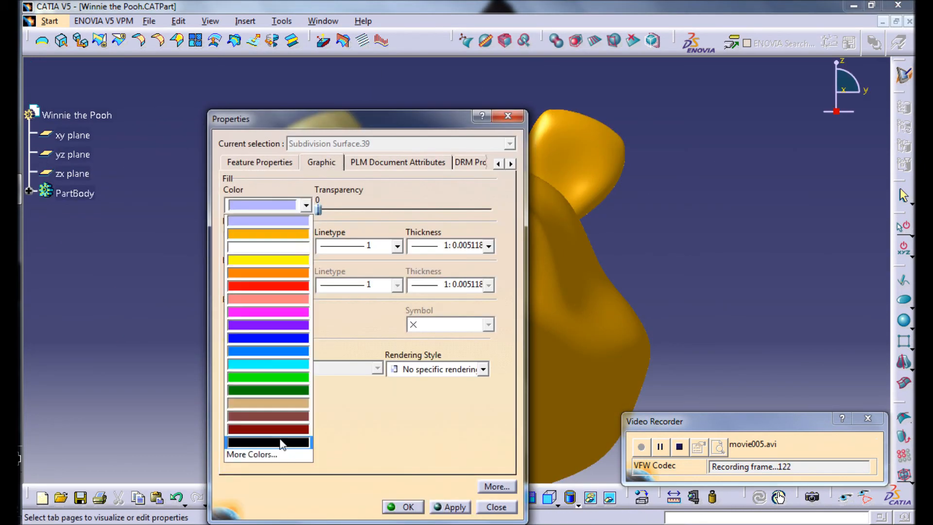
pyautogui.click(496, 506)
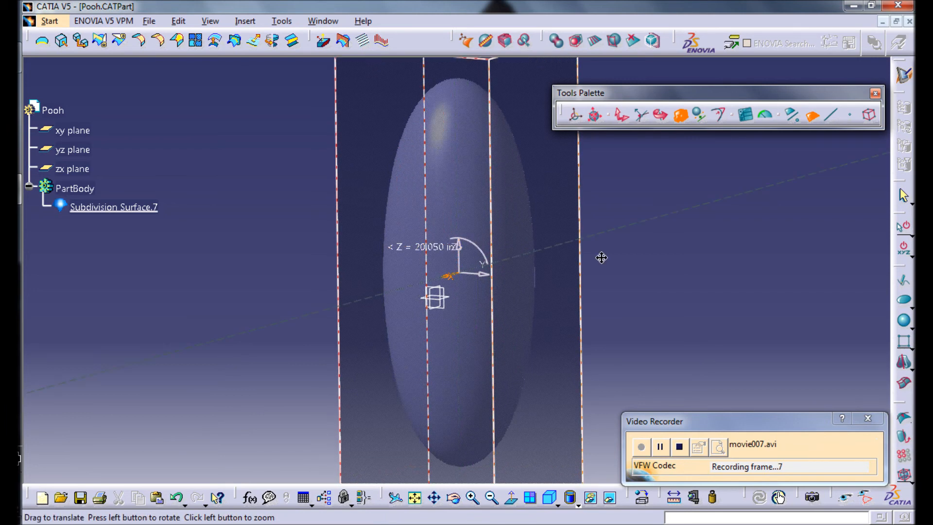
# - Cut the oval's faces around its middle and subdivide the lower front face
pyautogui.click(570, 42)
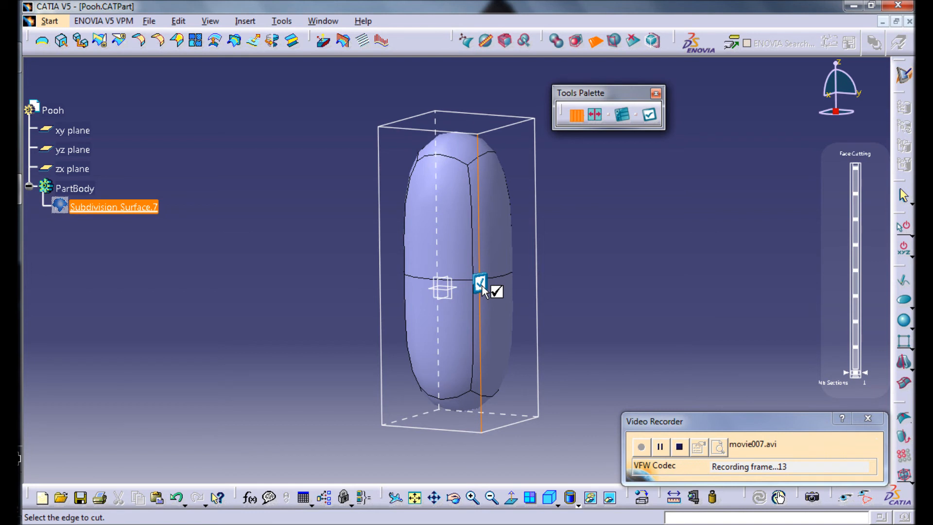
pyautogui.click(481, 281)
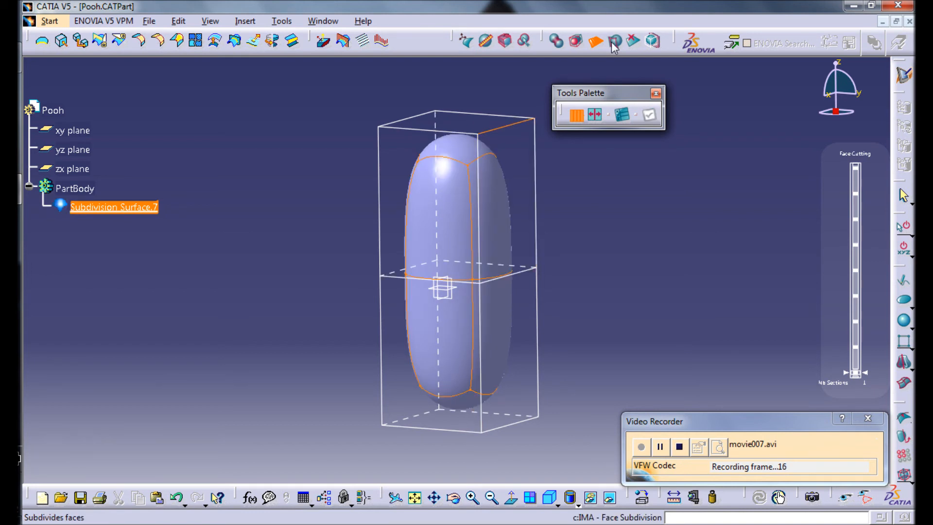
pyautogui.moveTo(614, 42)
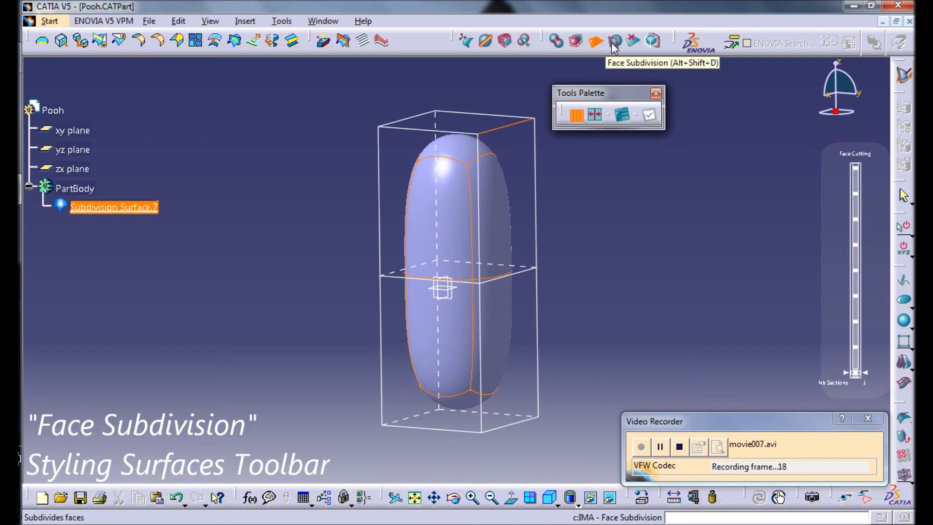
pyautogui.click(612, 42)
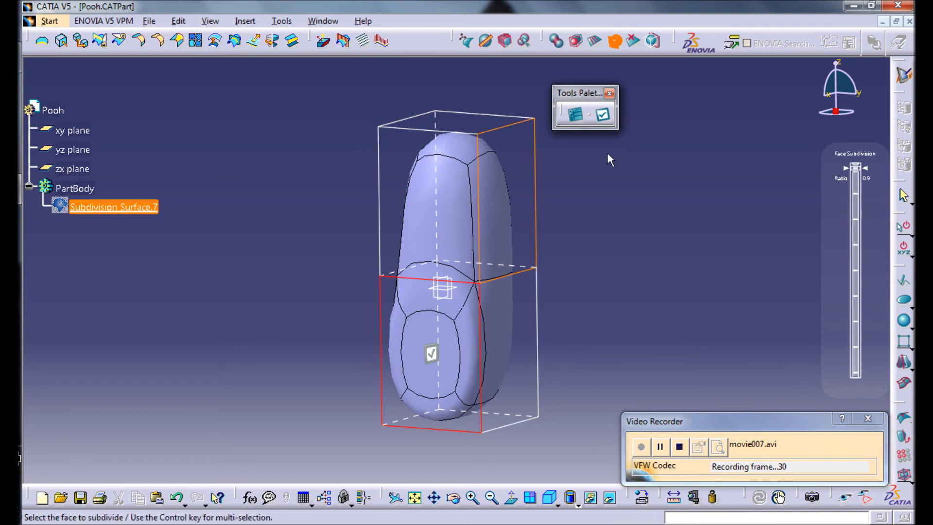
pyautogui.click(603, 114)
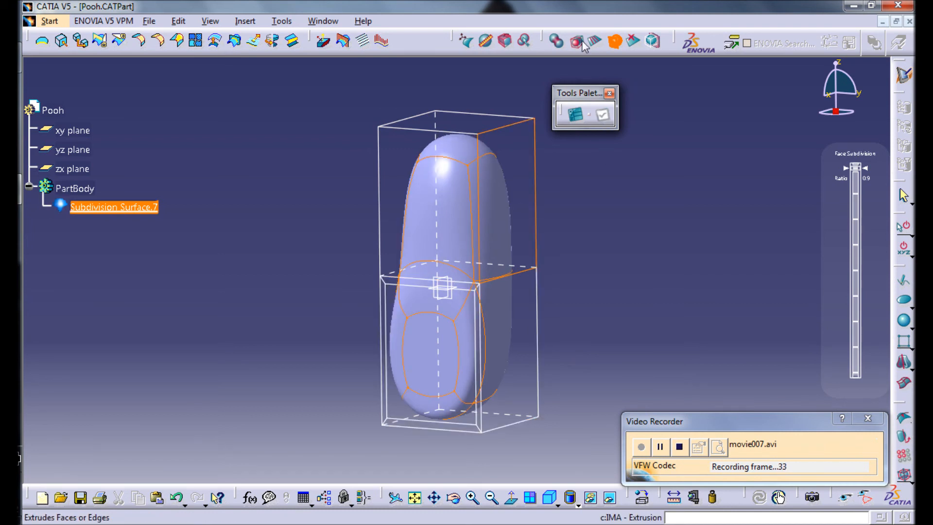
# - Extrude the lower front face forward to form the foot of the L-shaped leg
pyautogui.click(579, 42)
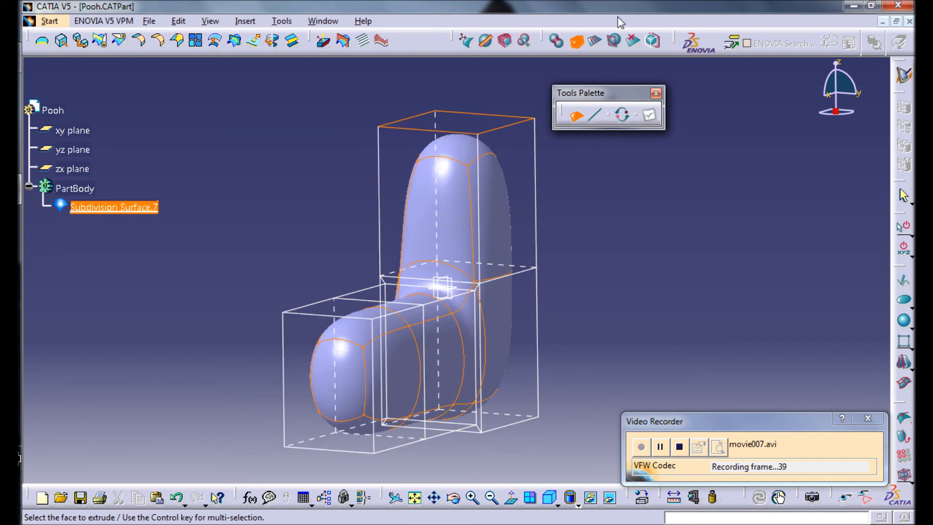
pyautogui.click(655, 94)
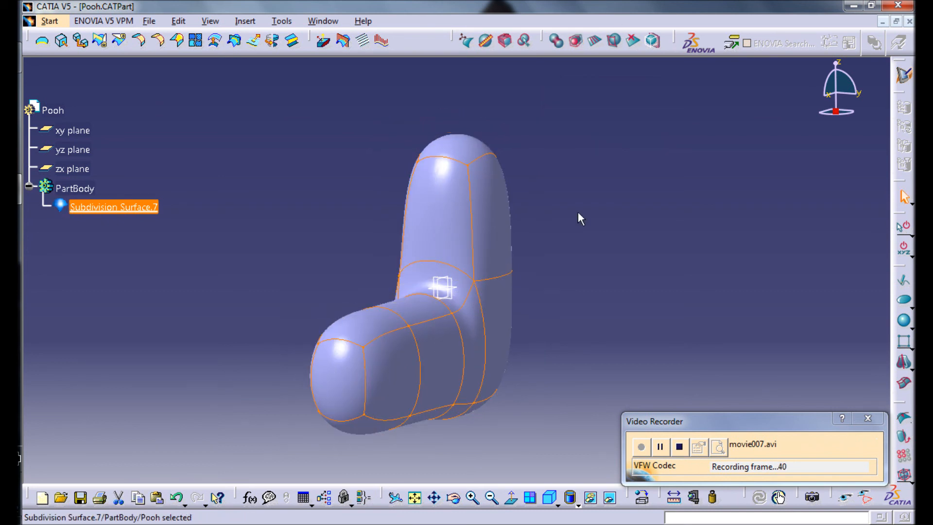
pyautogui.moveTo(479, 179)
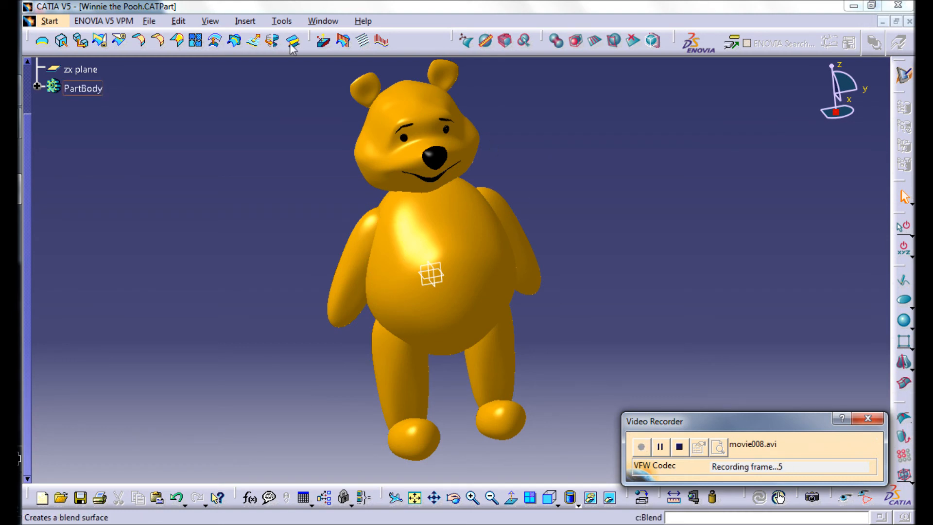
pyautogui.moveTo(212, 43)
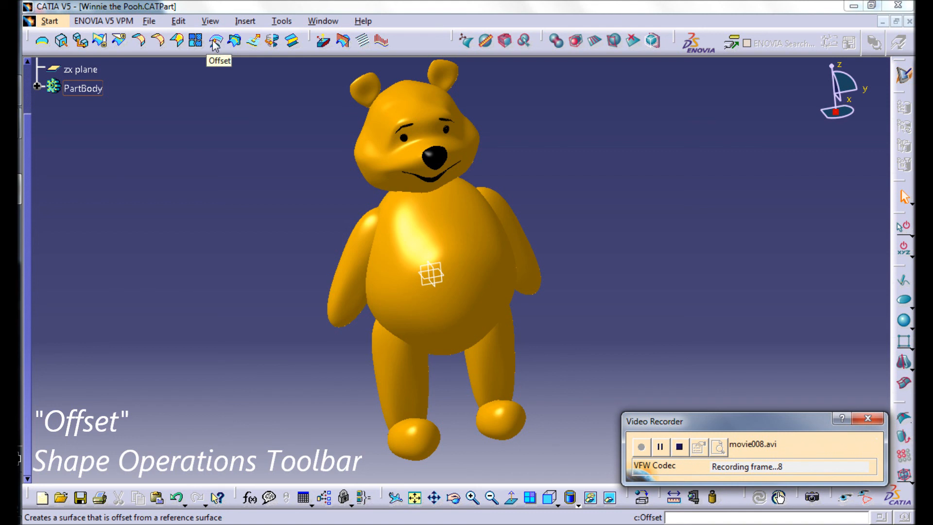
# - Offset the Body surface by -0.5in and mark lower body faces for removal
pyautogui.click(213, 41)
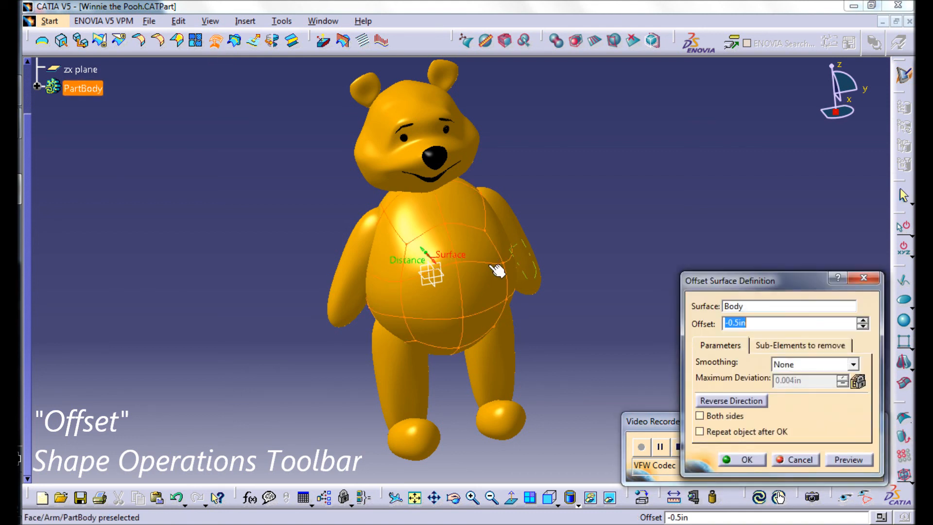
pyautogui.click(730, 400)
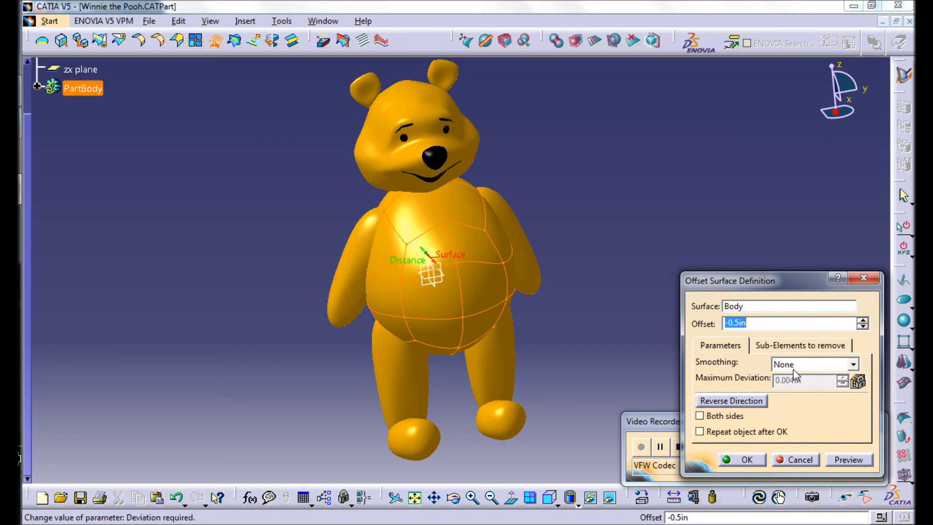
pyautogui.click(800, 345)
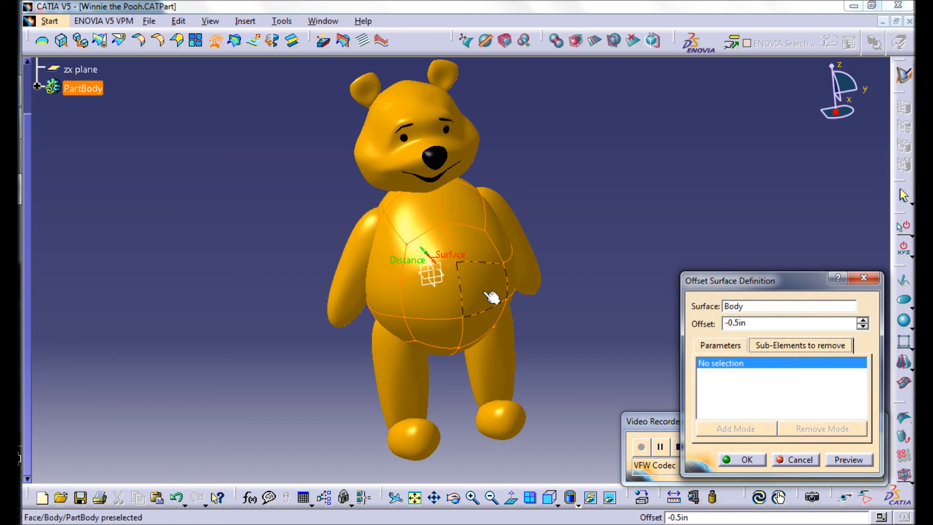
pyautogui.click(395, 339)
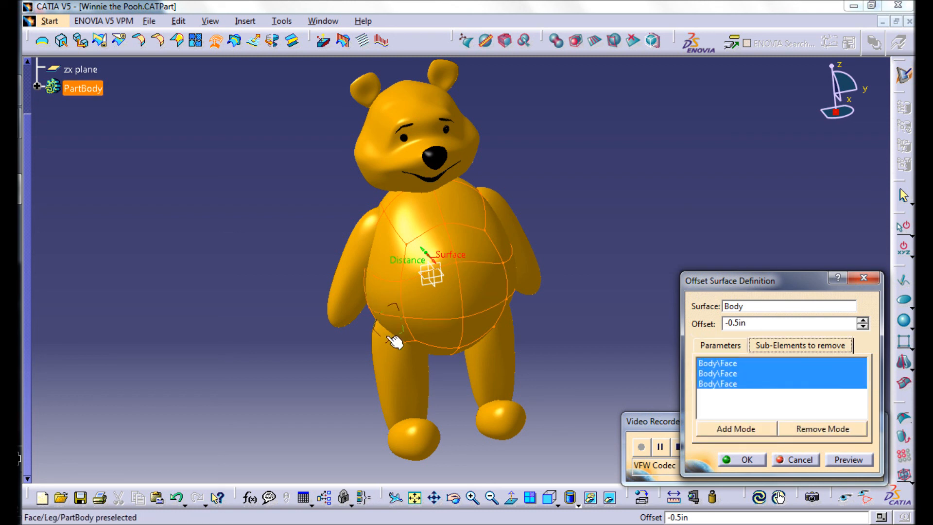
pyautogui.click(487, 334)
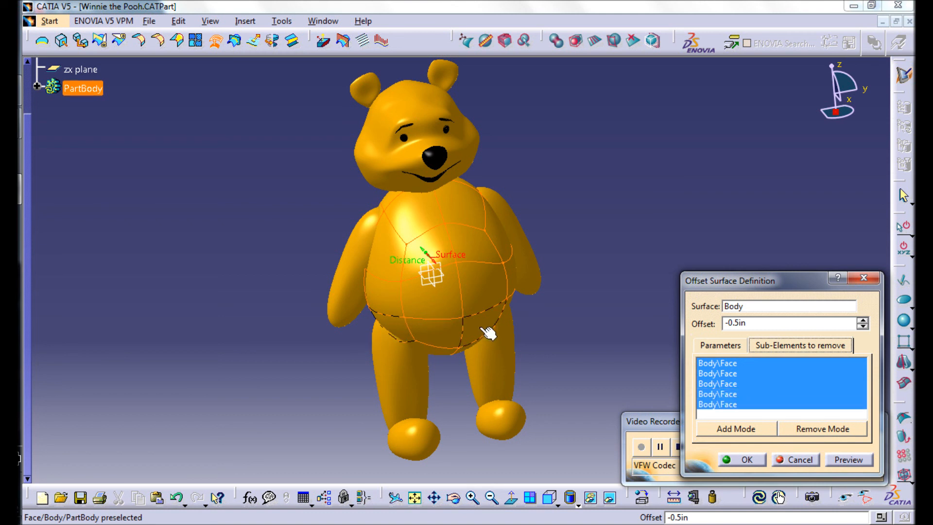